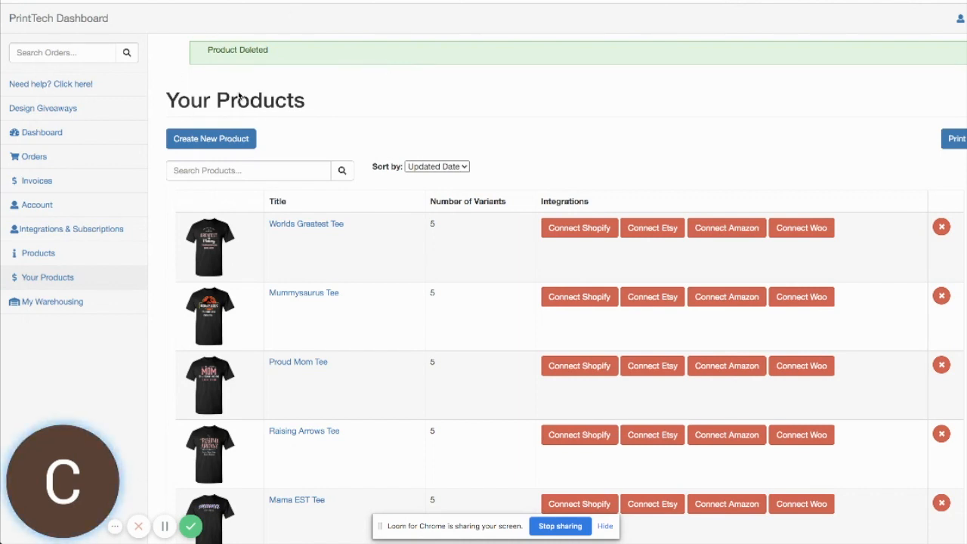
pyautogui.moveTo(279, 150)
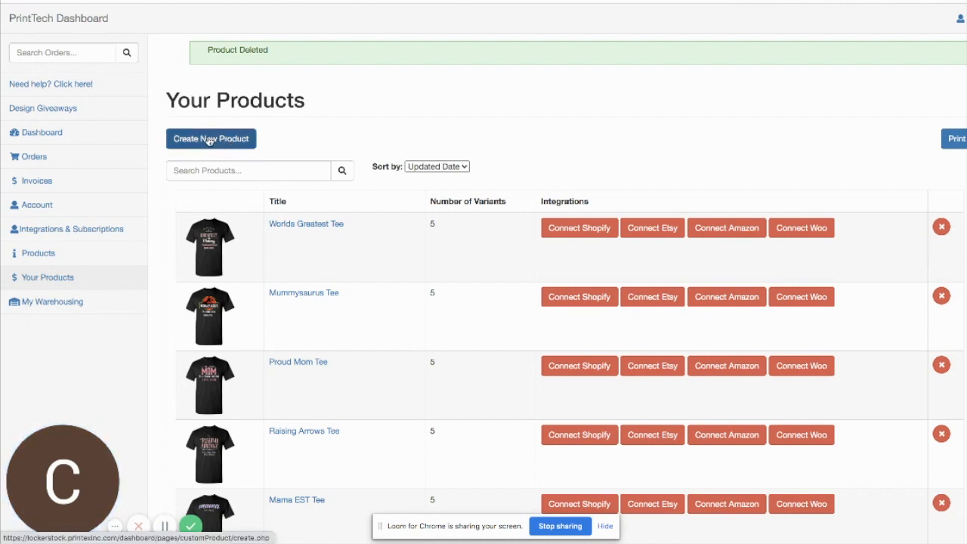
# - Start a new product and choose Face Mask Sublimation All Over Print from the catalogue
pyautogui.click(211, 139)
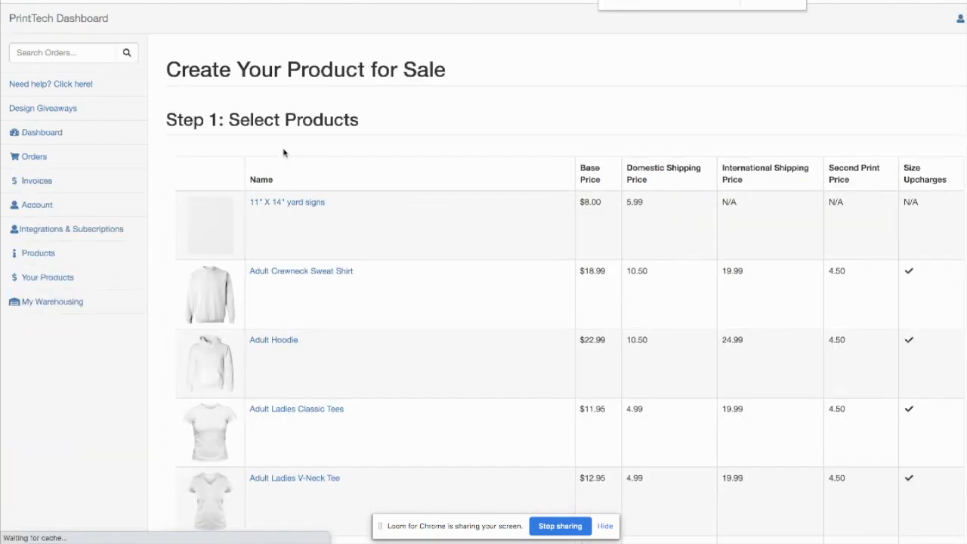
pyautogui.scroll(-3)
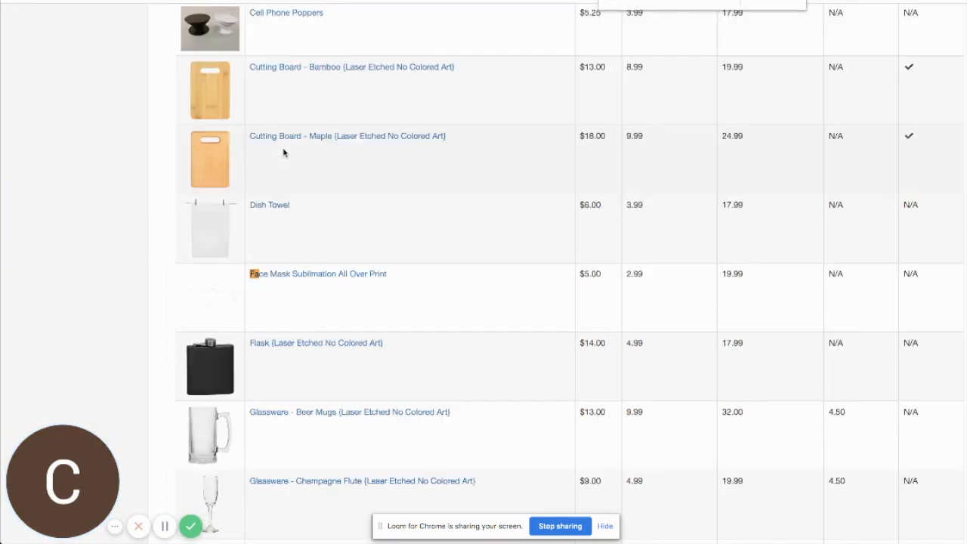
pyautogui.click(327, 274)
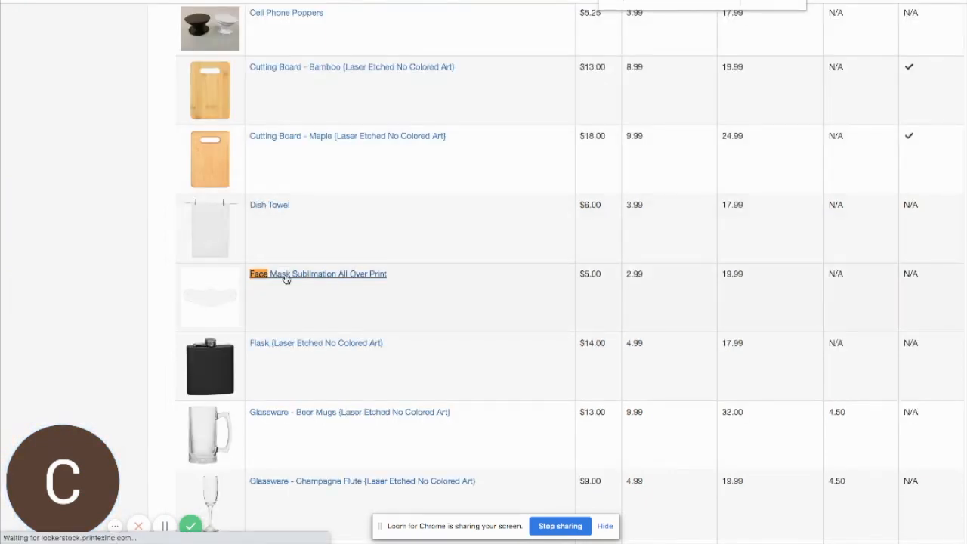
# - Save the mask in Clear at $9.00 retail, keeping the default title and description, reaching the mockup step
pyautogui.click(327, 273)
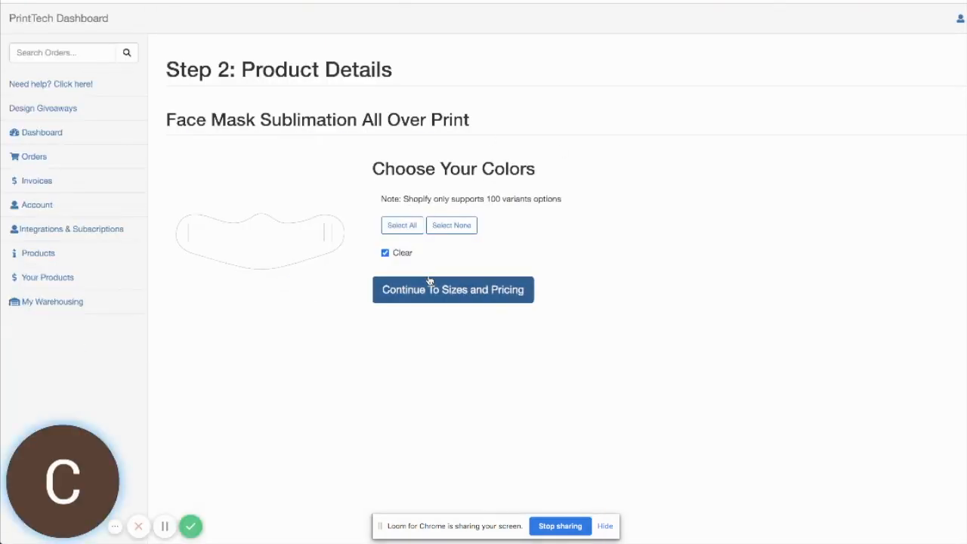
pyautogui.click(453, 290)
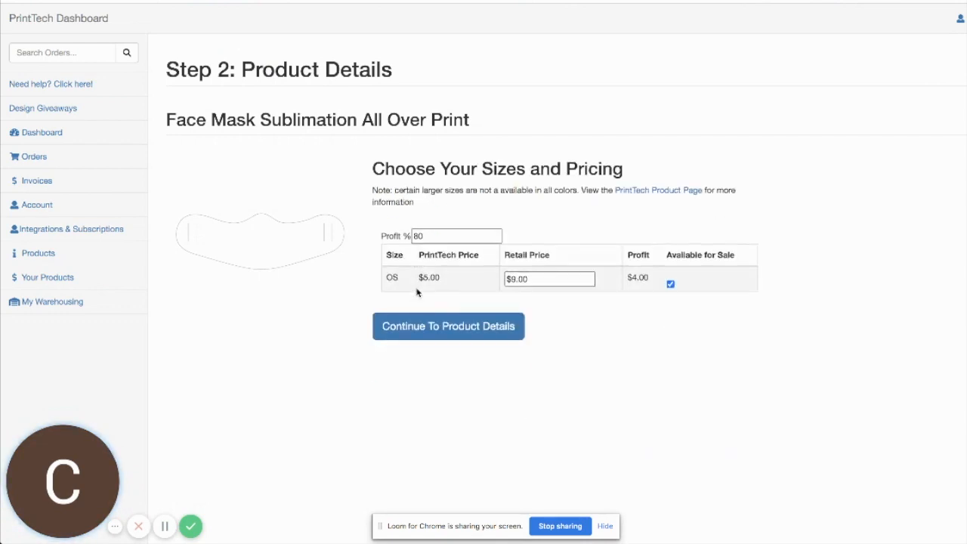
pyautogui.click(448, 327)
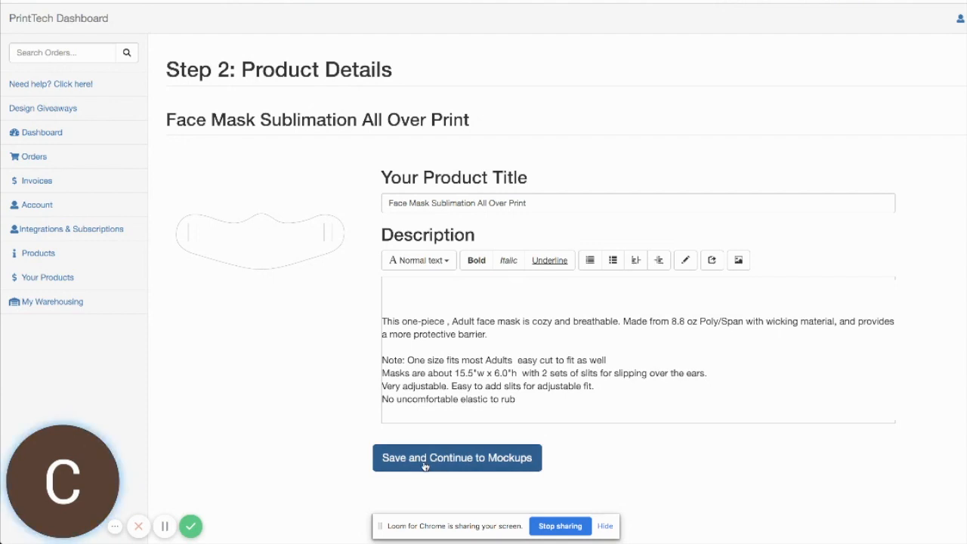
pyautogui.click(457, 457)
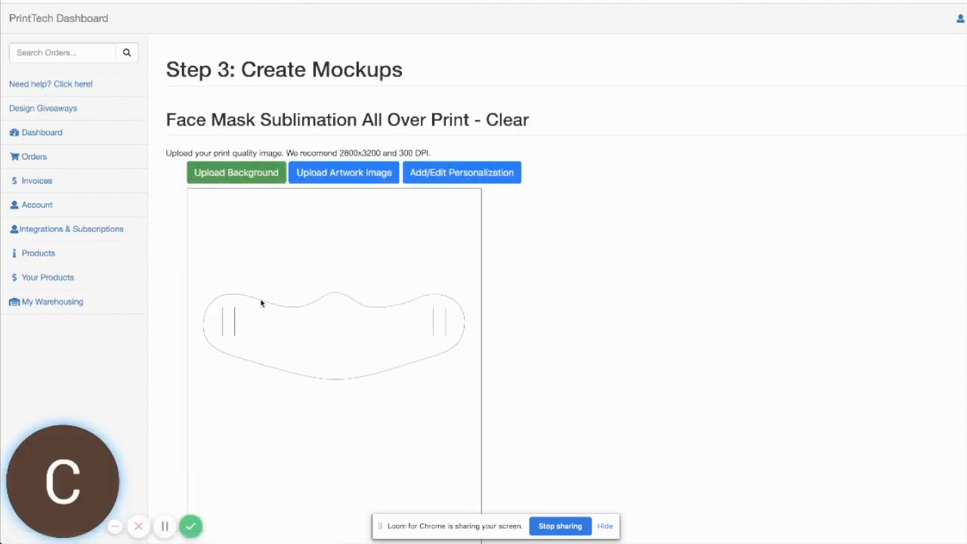
pyautogui.moveTo(402, 392)
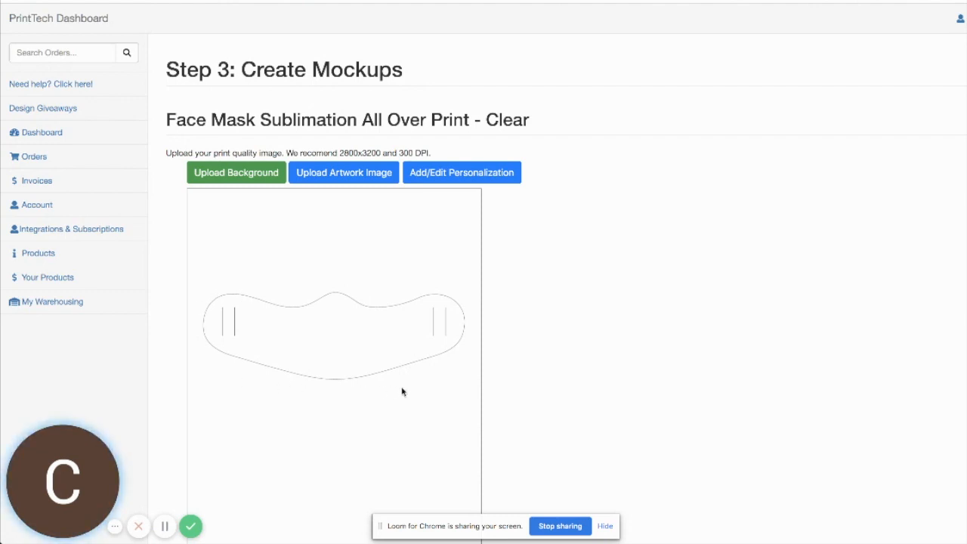
pyautogui.moveTo(251, 296)
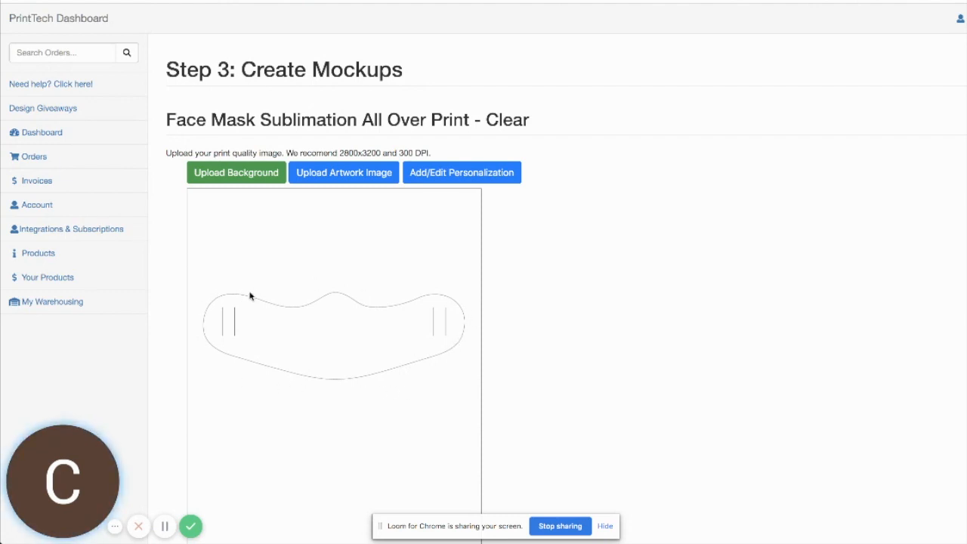
pyautogui.moveTo(326, 400)
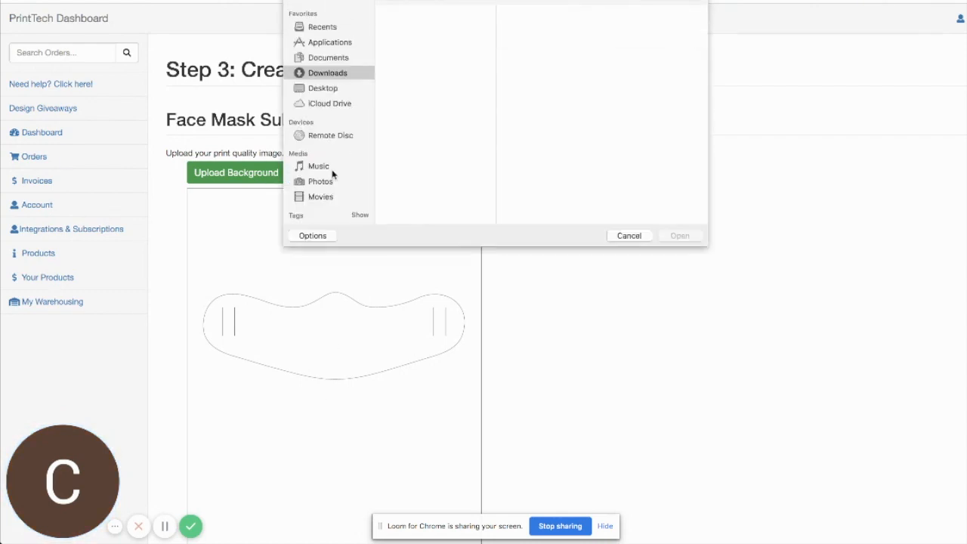
# - Upload the red background file as the mask's background layer and begin adding artwork
pyautogui.click(629, 236)
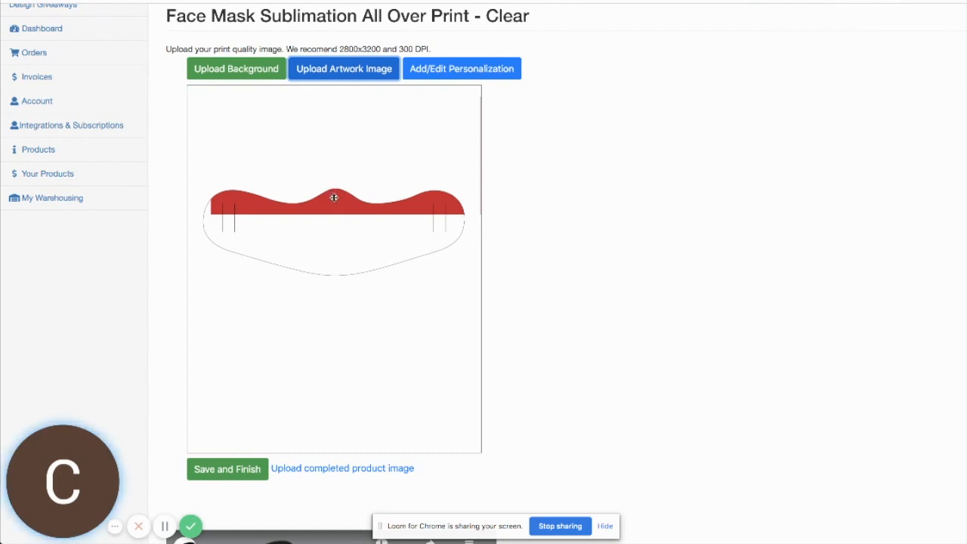
pyautogui.click(345, 69)
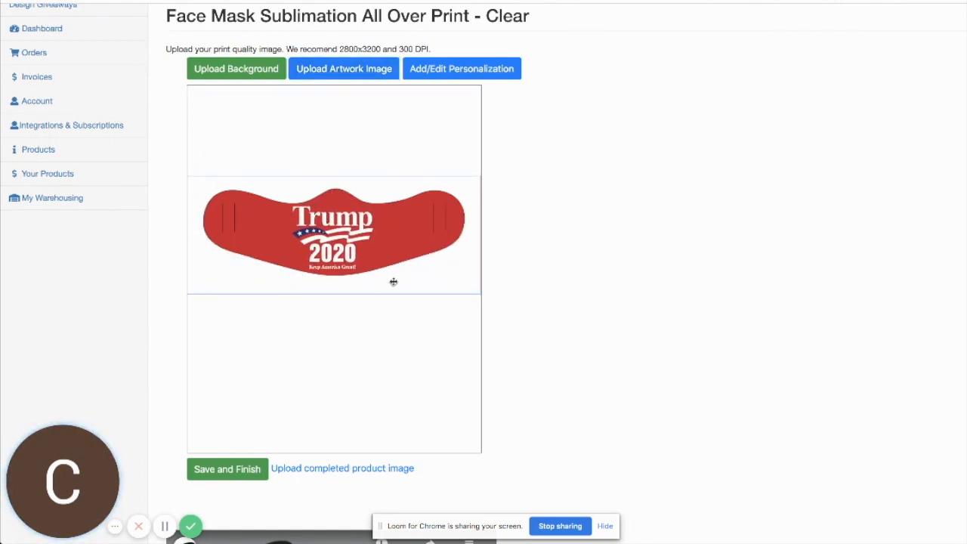
pyautogui.moveTo(401, 279)
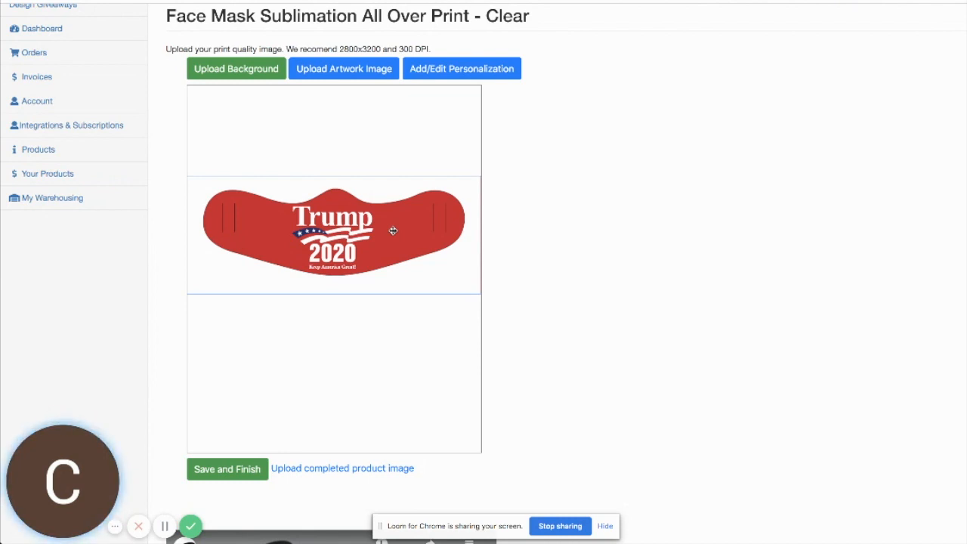
pyautogui.moveTo(206, 181)
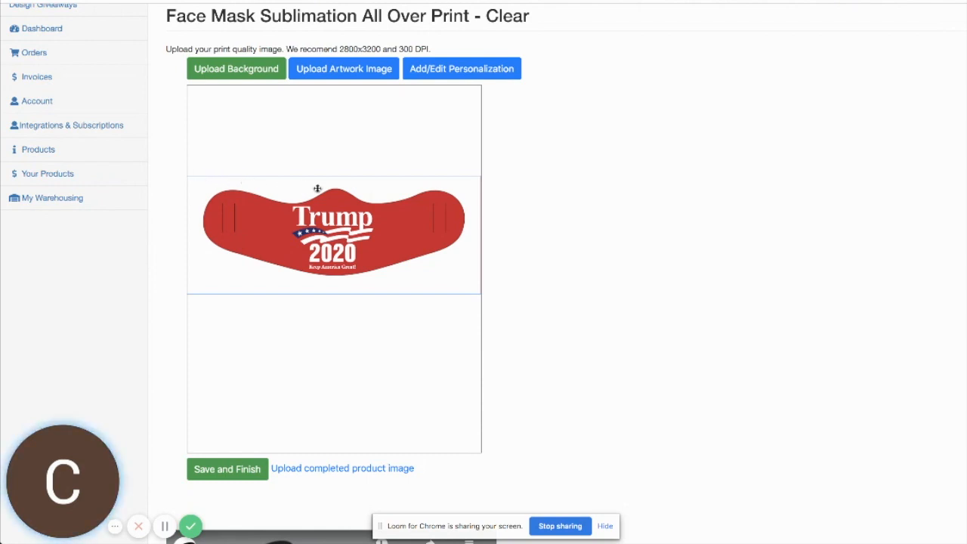
pyautogui.moveTo(209, 272)
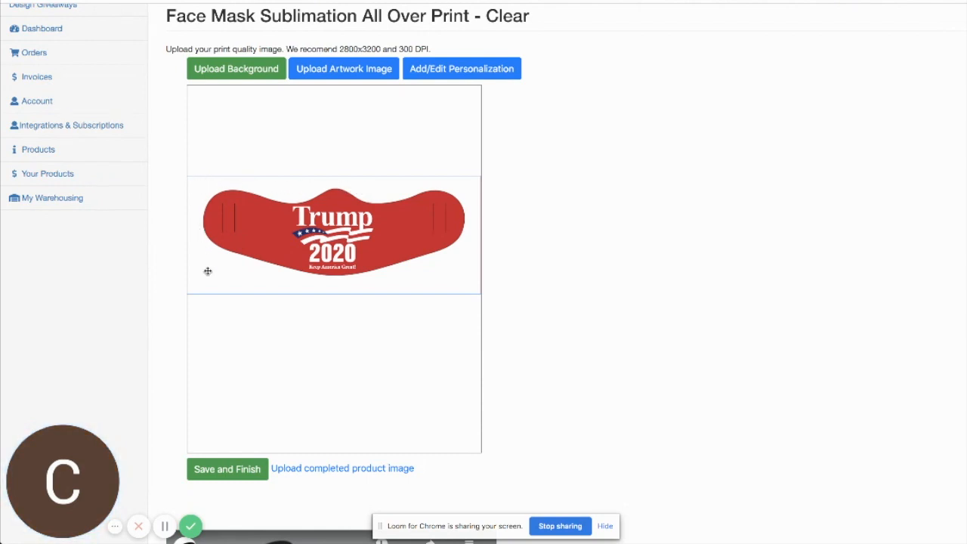
pyautogui.moveTo(258, 236)
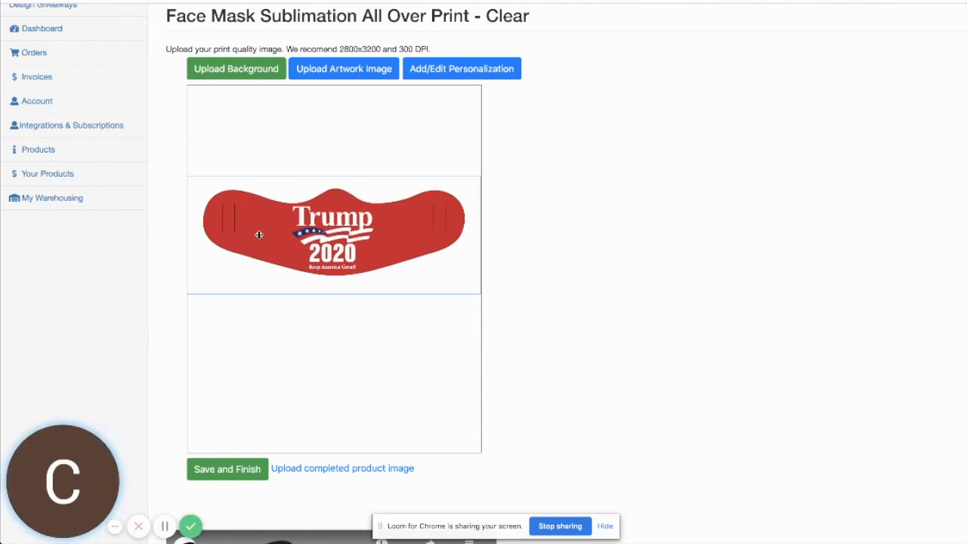
# - Move the Trump 2020 artwork higher on the red mask so the flag and 2020 show
pyautogui.moveTo(258, 234); pyautogui.dragTo(260, 203)
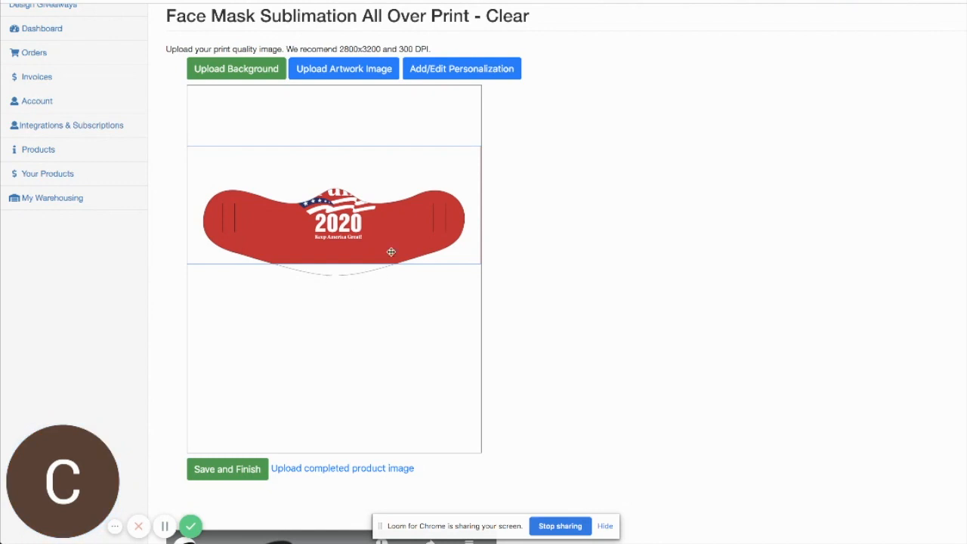
pyautogui.moveTo(378, 236)
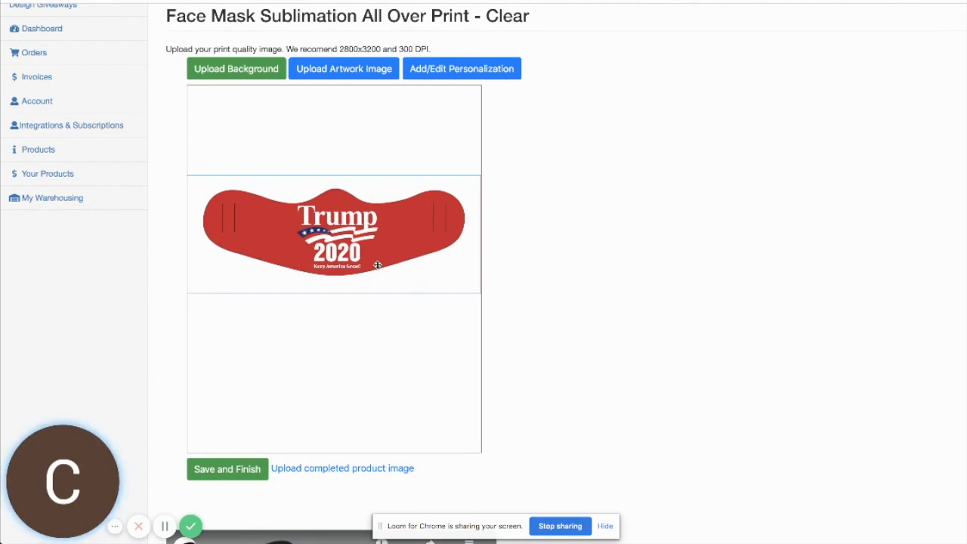
pyautogui.moveTo(381, 257)
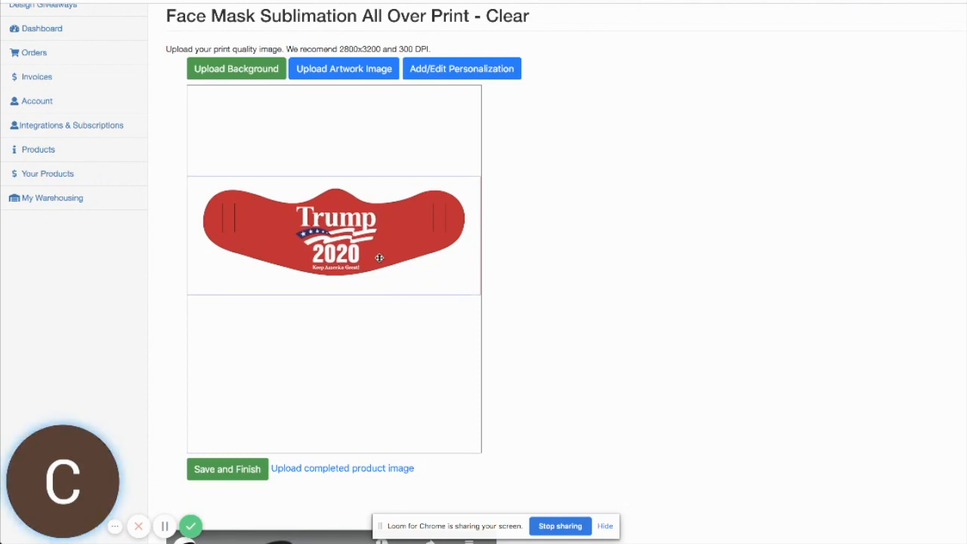
# - Save and finish the mockup so the product page shows the red Trump 2020 mask
pyautogui.click(227, 468)
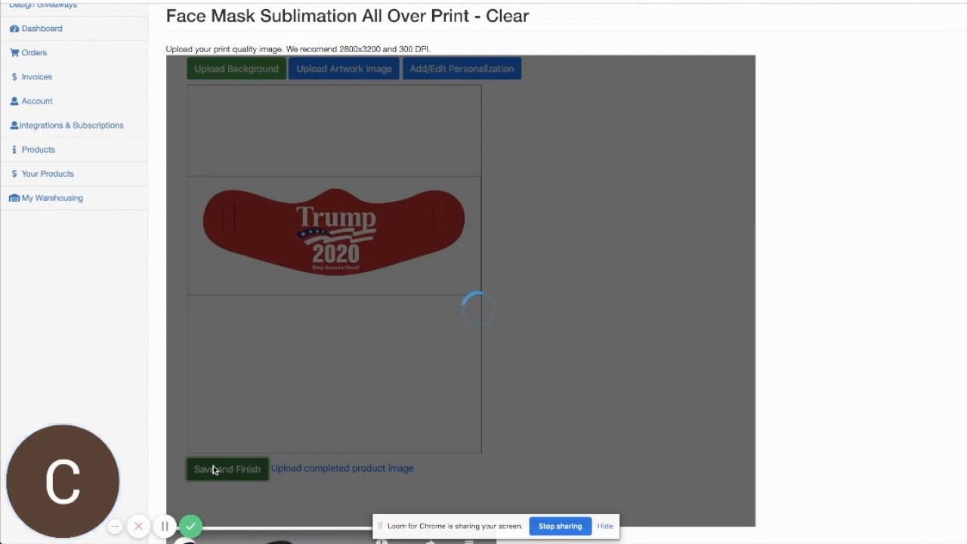
pyautogui.click(227, 468)
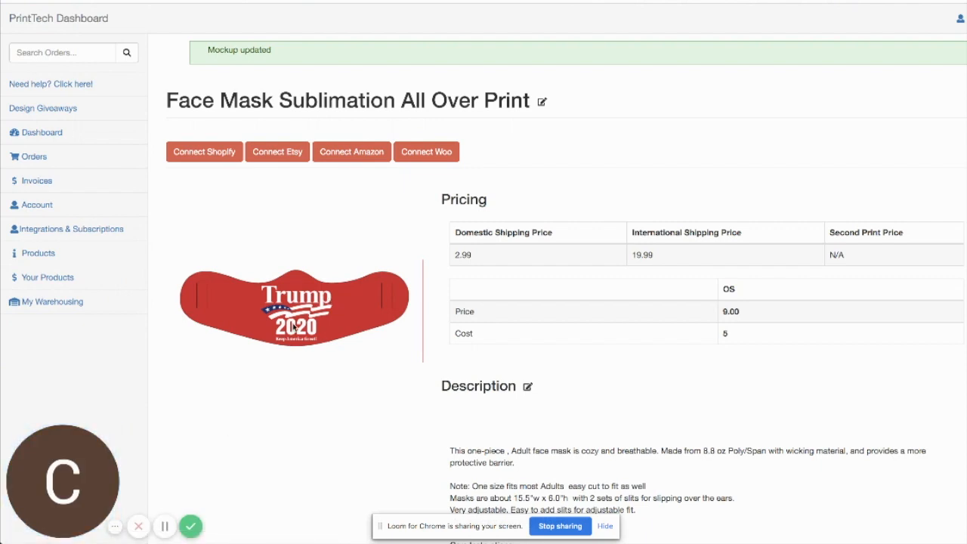
pyautogui.moveTo(293, 320)
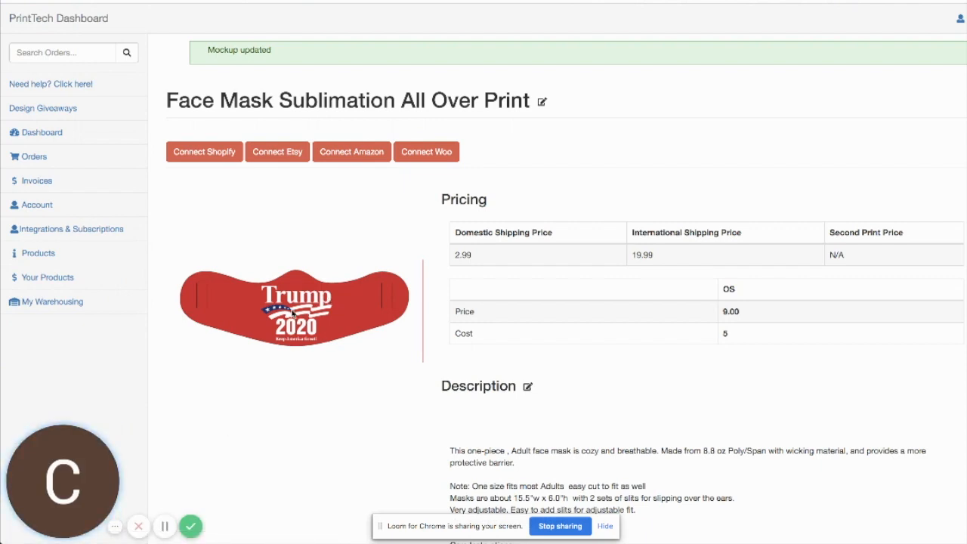